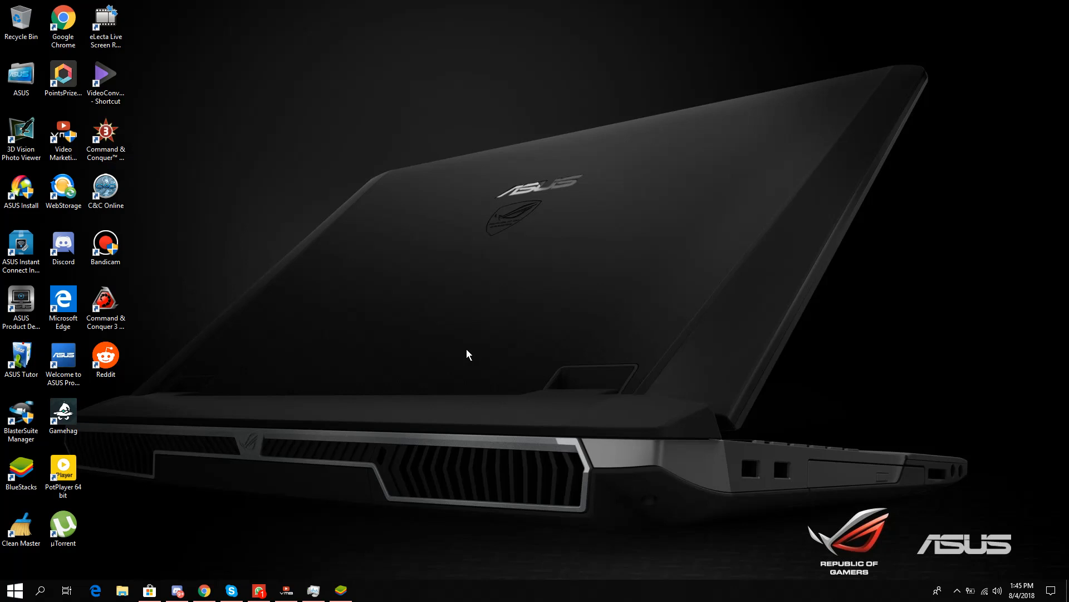
{"action": "mouse_move", "coordinate": [362, 319]}
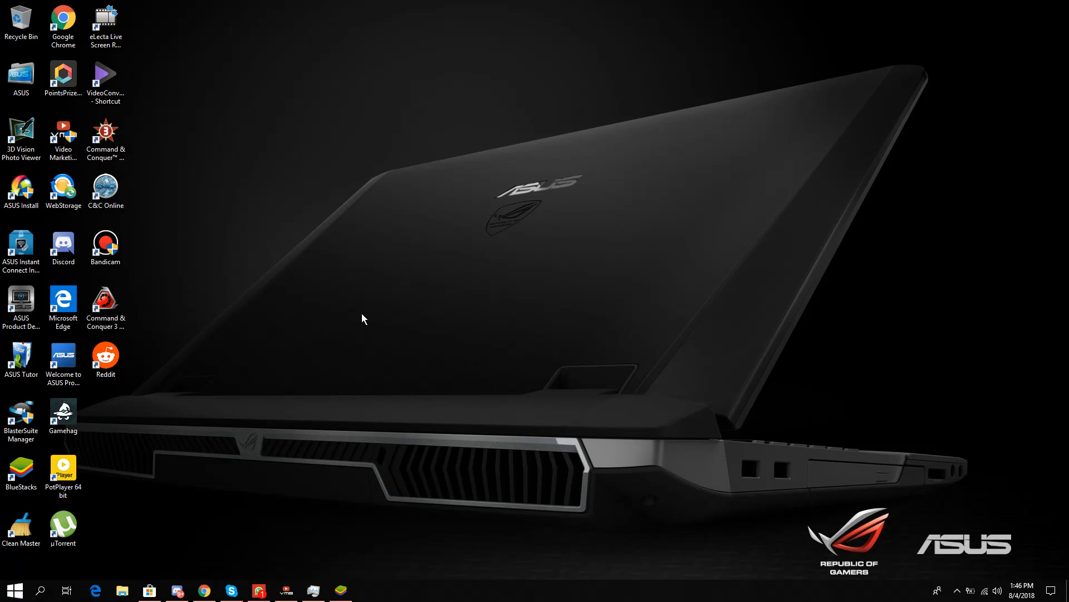
- Bring Chrome forward and switch to the r/redditmobile night-mode post in new Reddit
{"action": "left_click", "coordinate": [204, 591]}
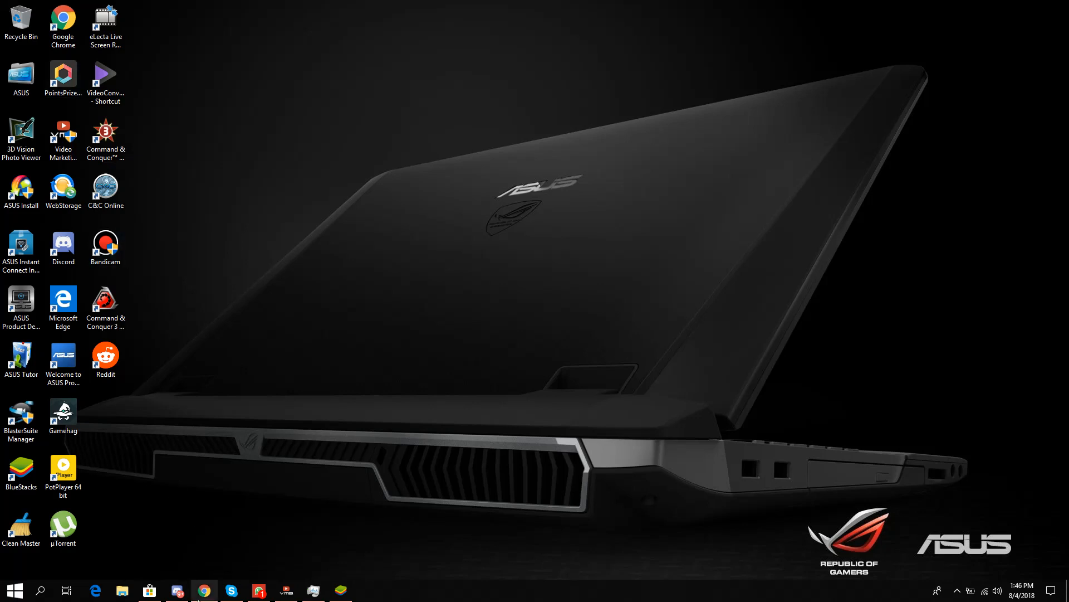
{"action": "left_click", "coordinate": [203, 590]}
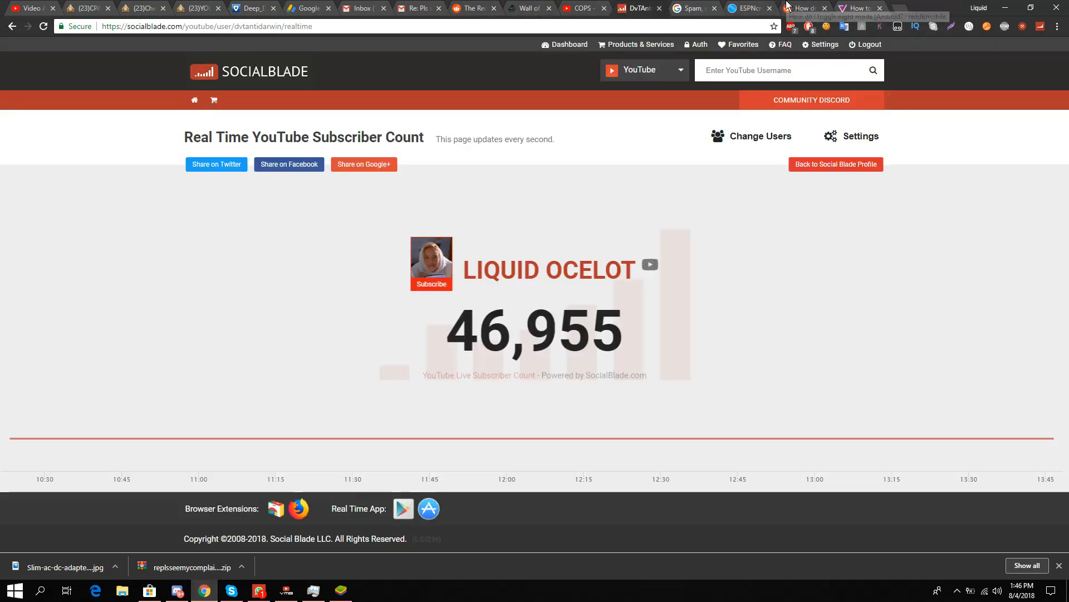
{"action": "left_click", "coordinate": [816, 7]}
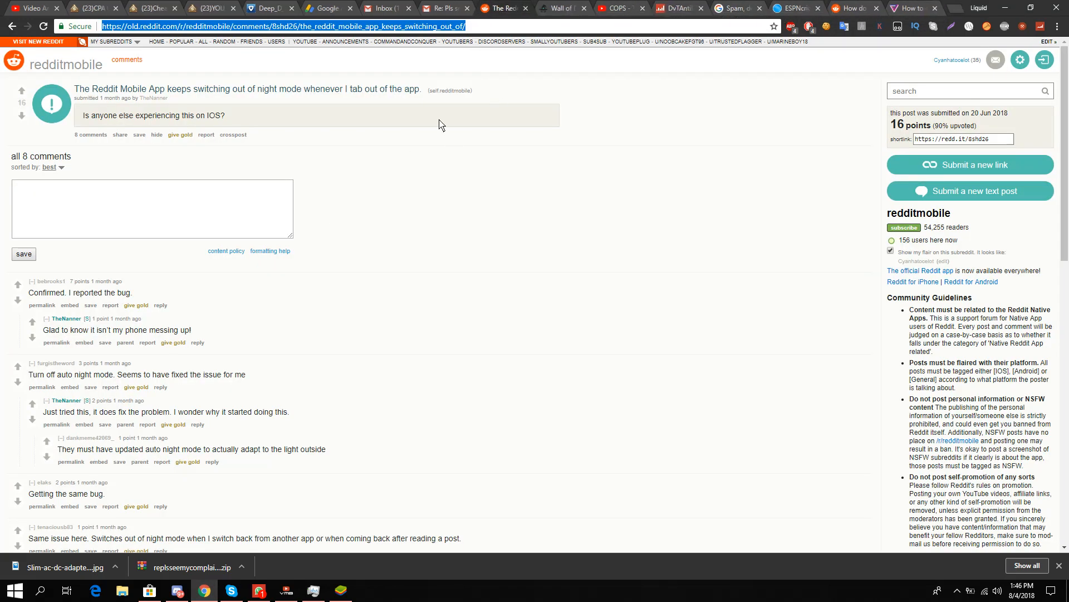
{"action": "mouse_move", "coordinate": [214, 133]}
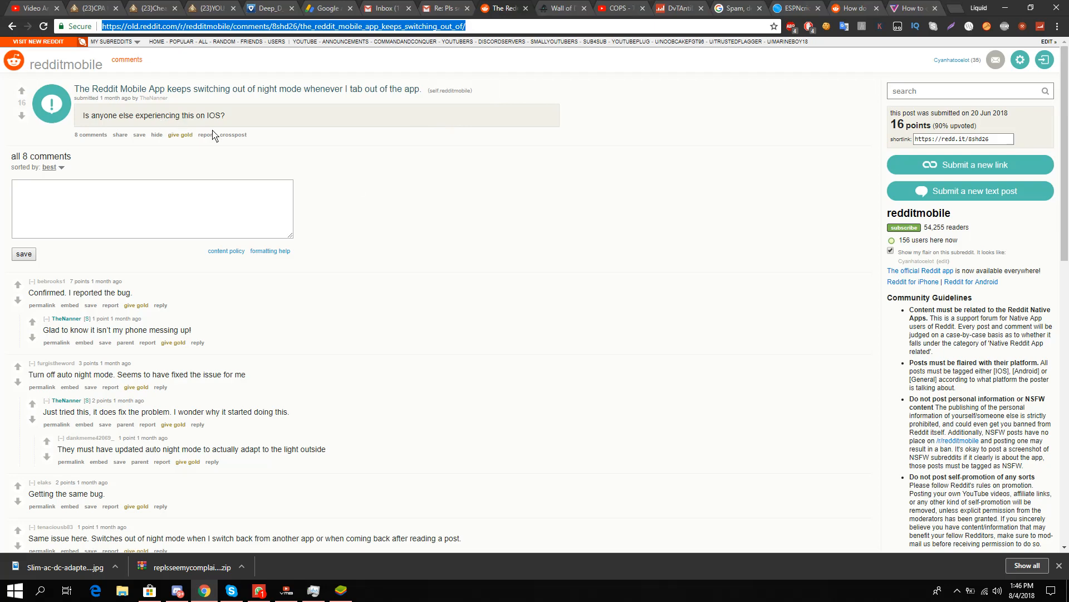
{"action": "scroll", "scroll_direction": "down", "scroll_amount": 3}
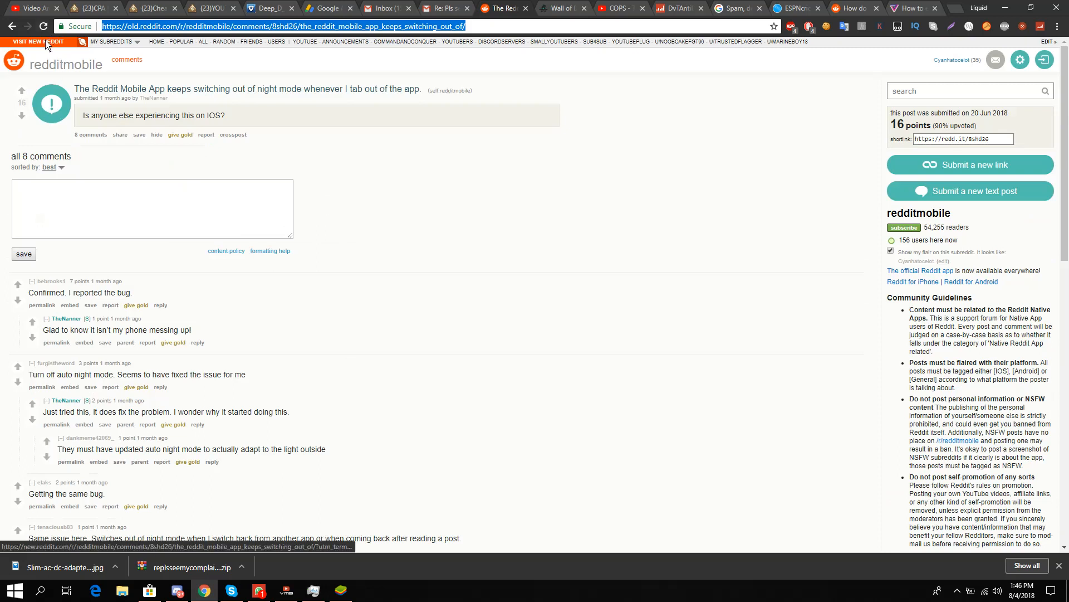
{"action": "mouse_move", "coordinate": [47, 43]}
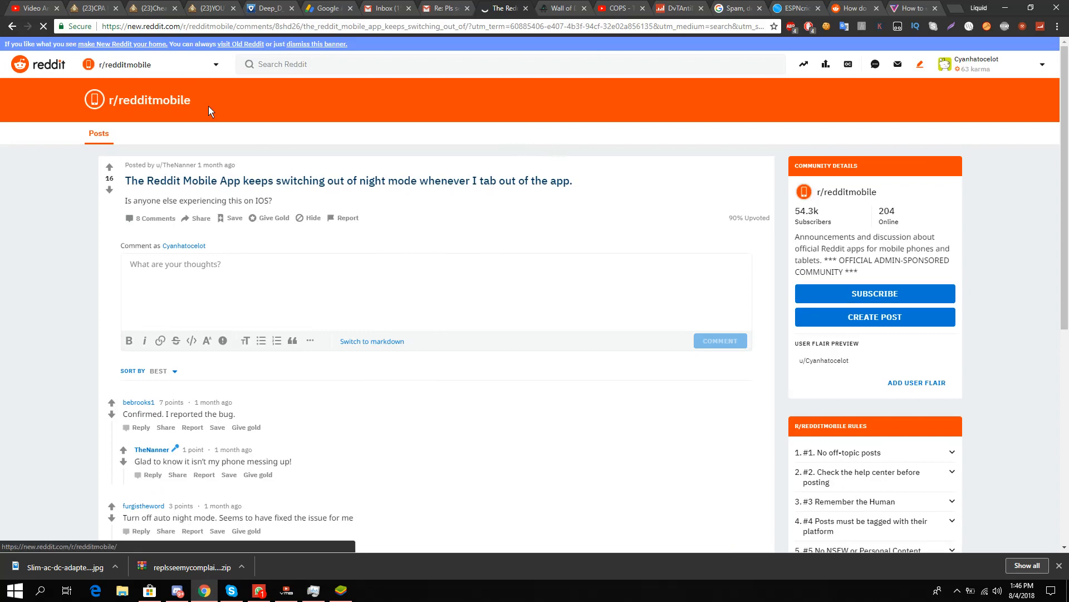
- Turn on Night Mode for the desktop Reddit post, then bring up BlueStacks
{"action": "scroll", "scroll_direction": "down", "scroll_amount": 3}
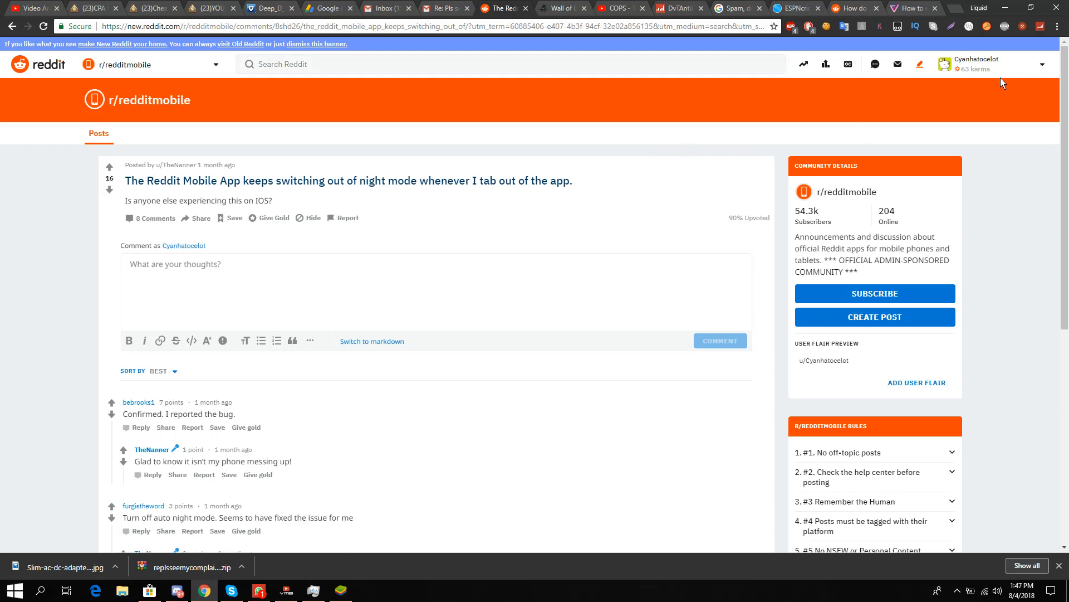
{"action": "mouse_move", "coordinate": [969, 73]}
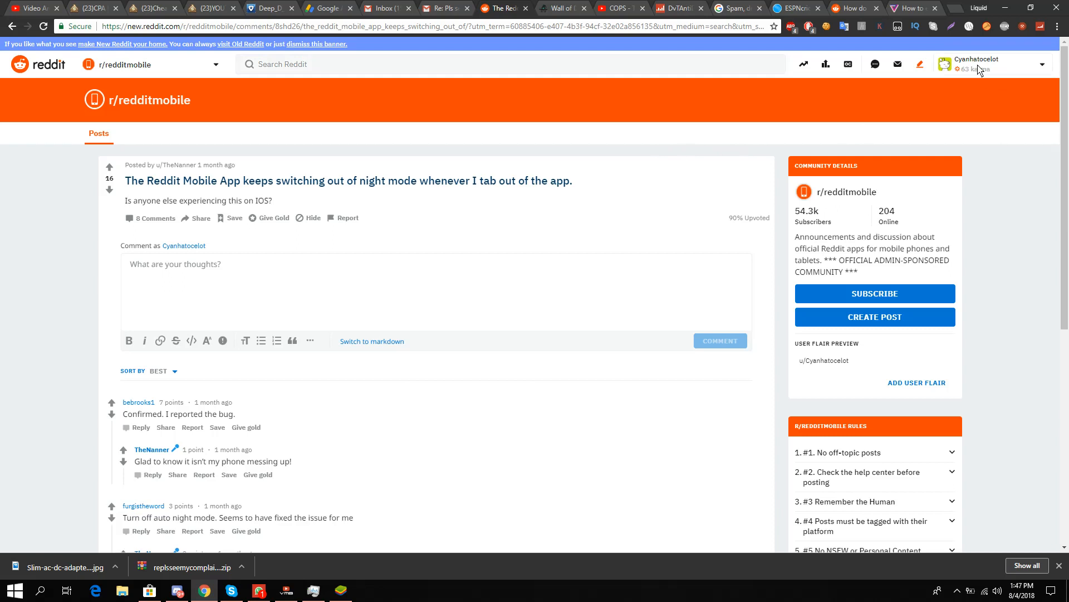
{"action": "mouse_move", "coordinate": [1013, 71]}
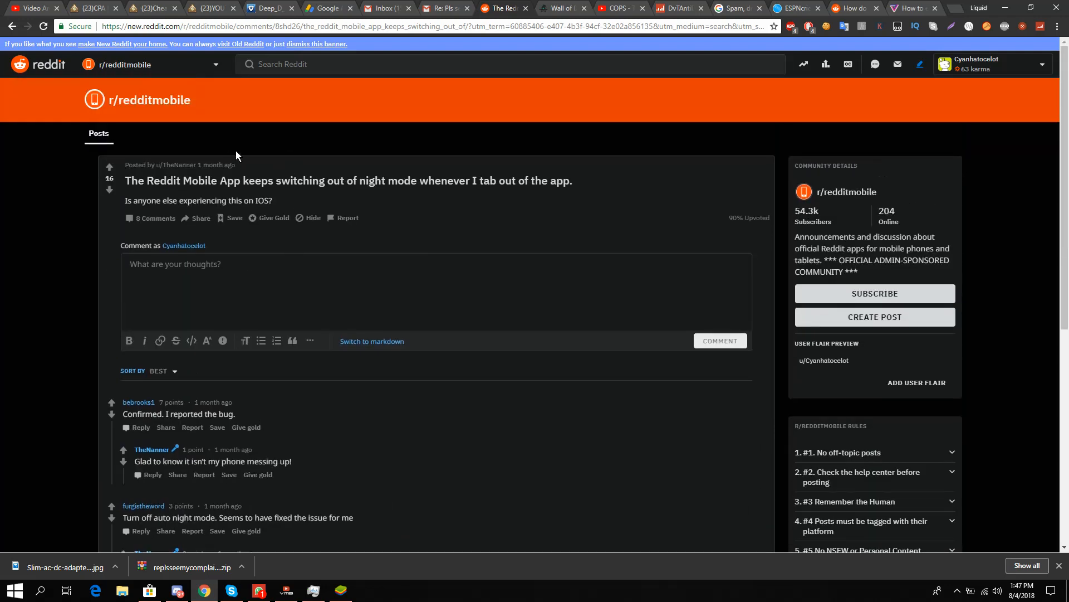
{"action": "mouse_move", "coordinate": [231, 144]}
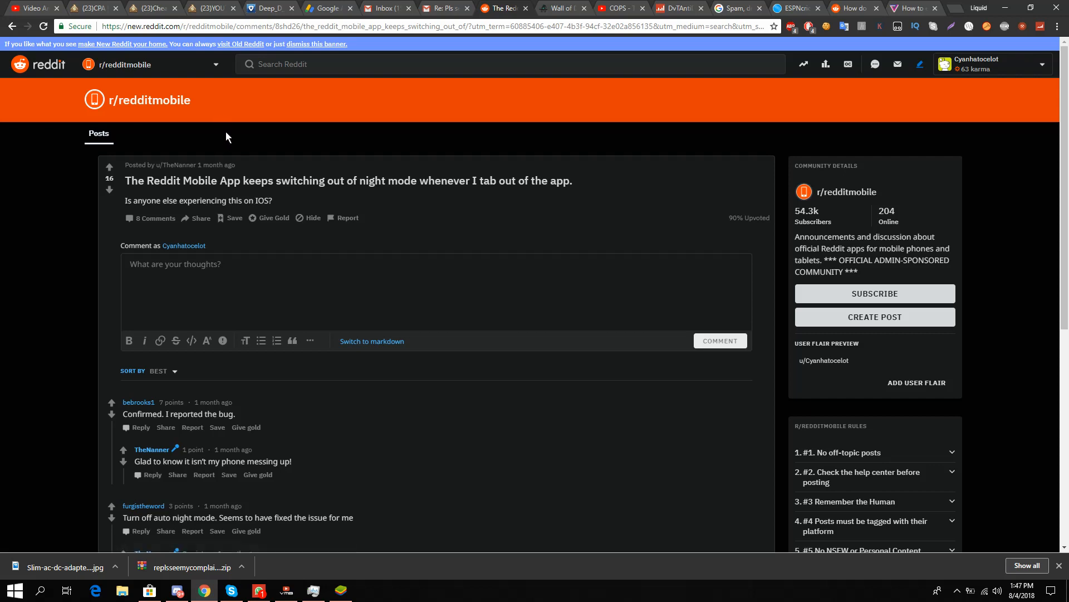
{"action": "mouse_move", "coordinate": [228, 131]}
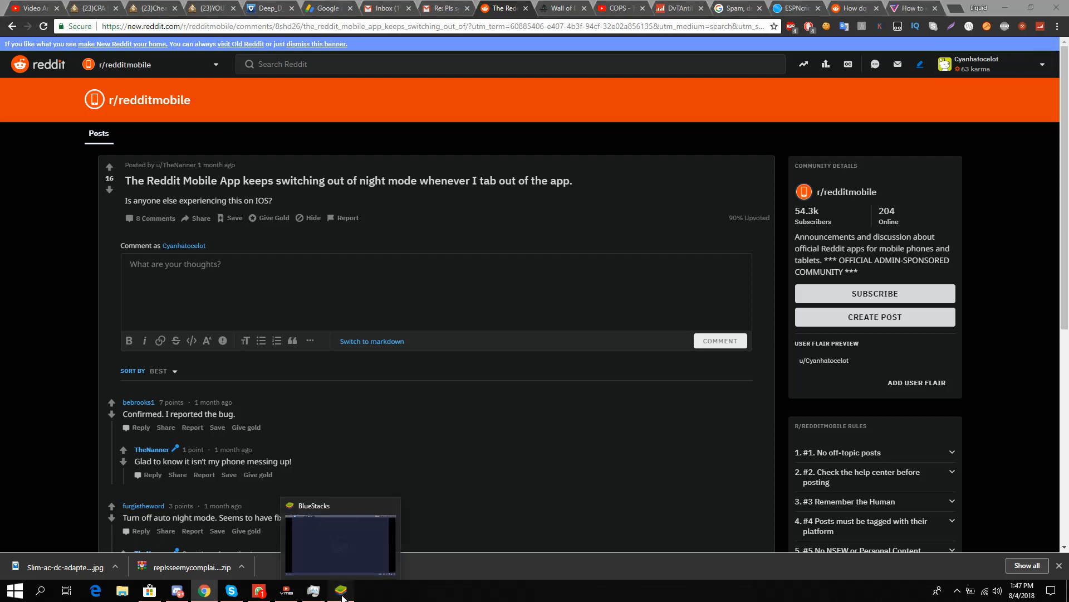
{"action": "left_click", "coordinate": [341, 591]}
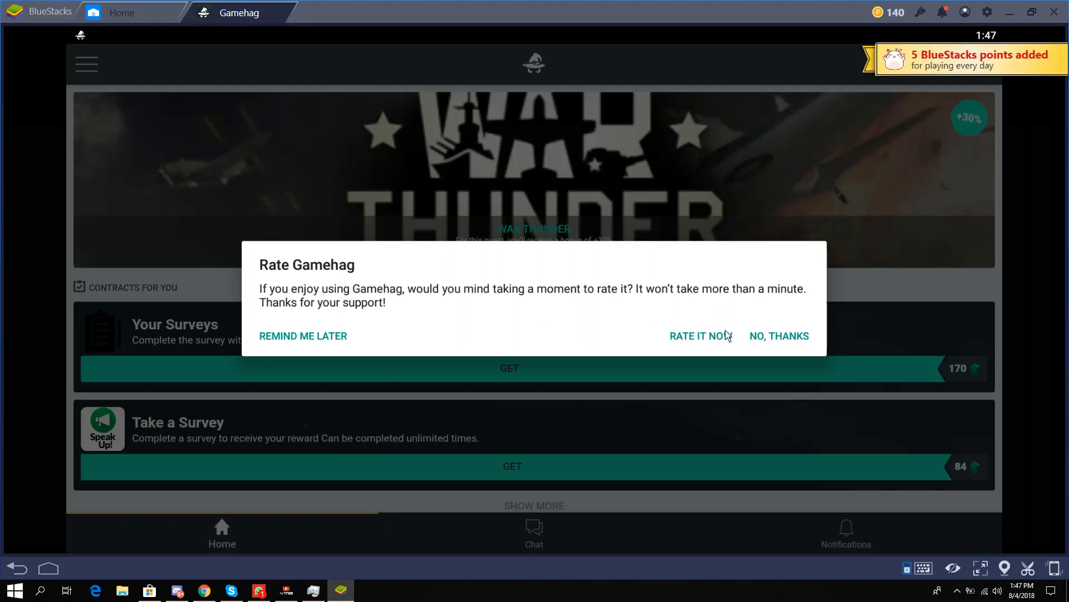
- Dismiss the Gamehag rating prompt, close Gamehag, and launch the Reddit Android app
{"action": "left_click", "coordinate": [779, 335]}
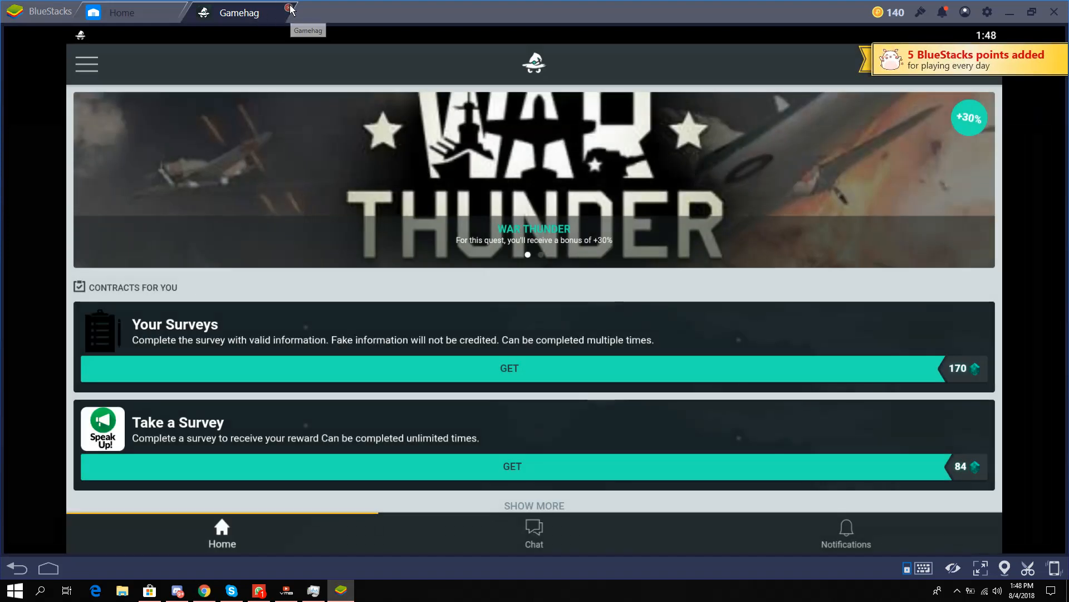
{"action": "left_click", "coordinate": [290, 10]}
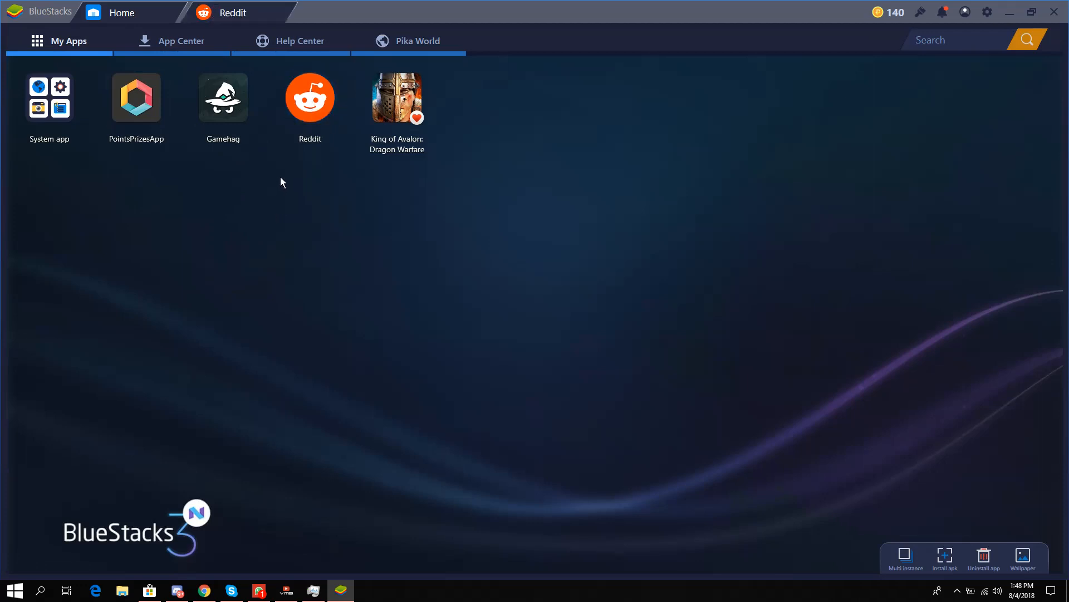
{"action": "left_click", "coordinate": [308, 97]}
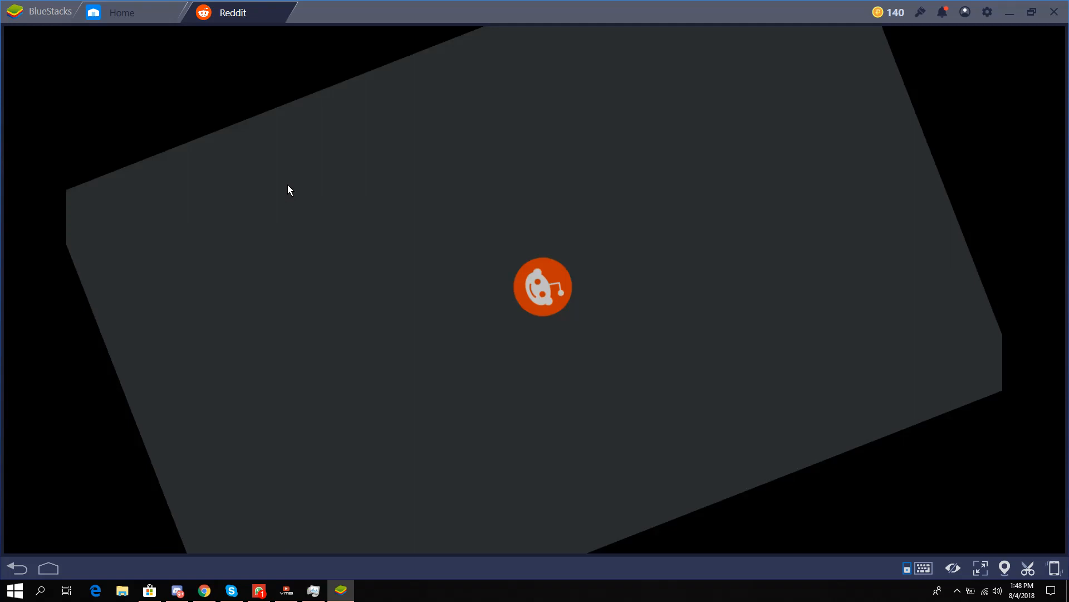
{"action": "left_click", "coordinate": [312, 590]}
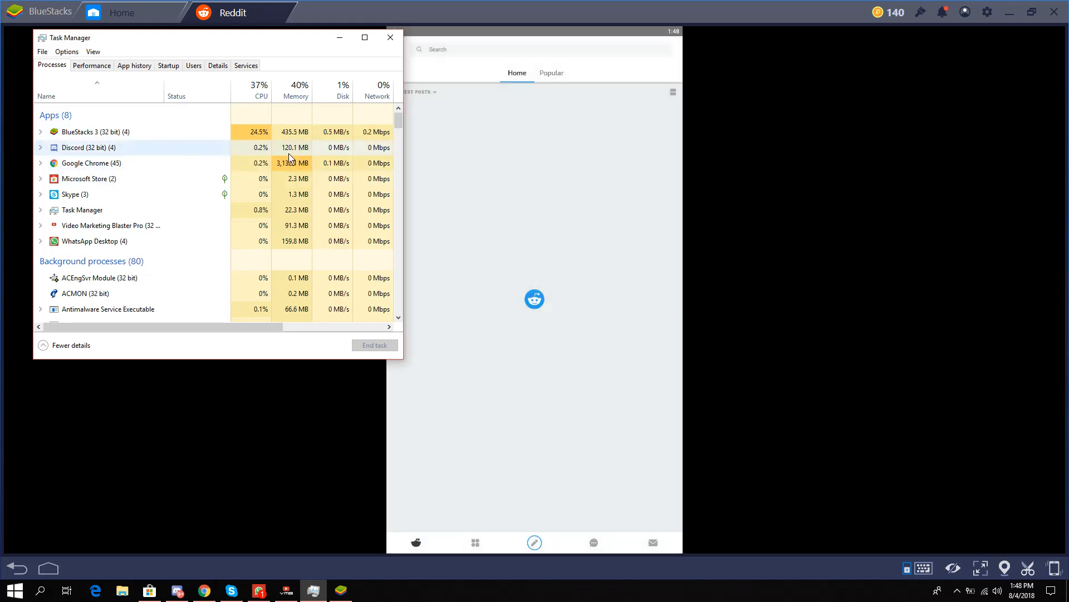
- Dismiss Task Manager and open the Reddit app's account side panel for the night-mode toggle
{"action": "left_click", "coordinate": [390, 37]}
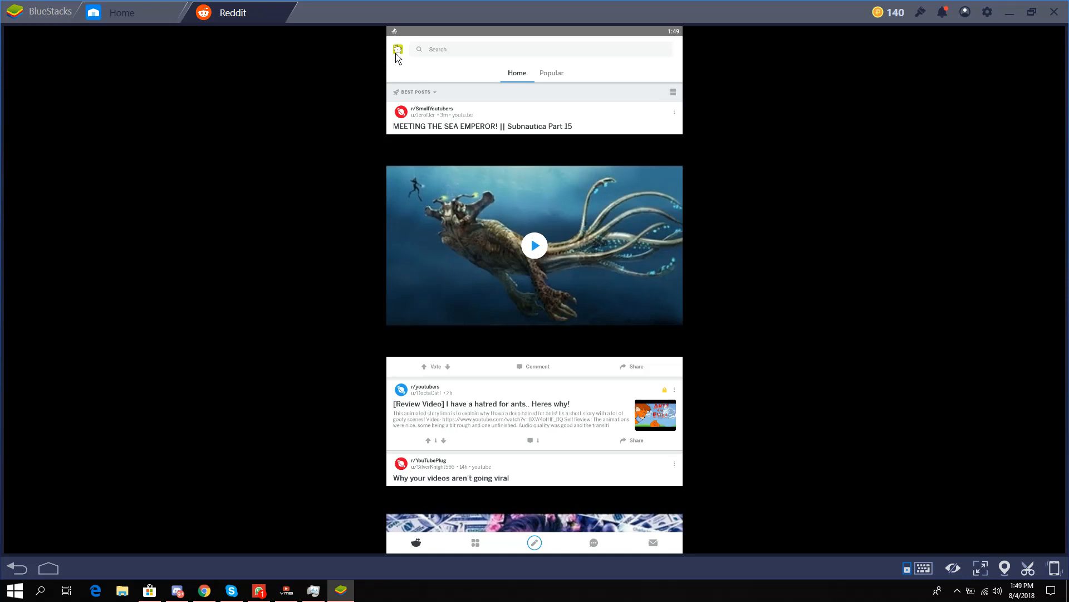
{"action": "mouse_move", "coordinate": [402, 53]}
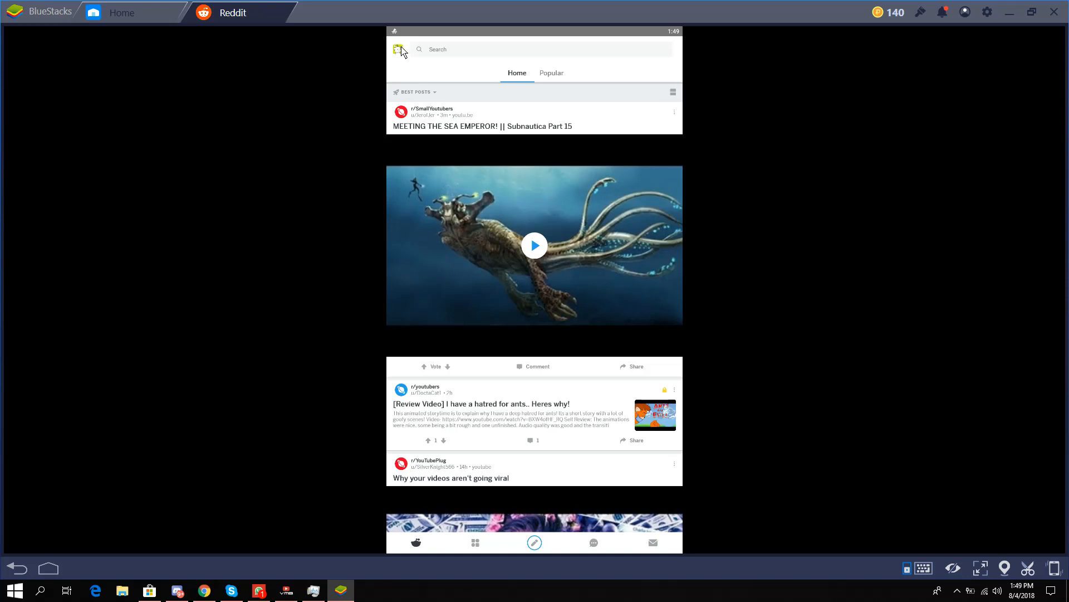
{"action": "mouse_move", "coordinate": [400, 56]}
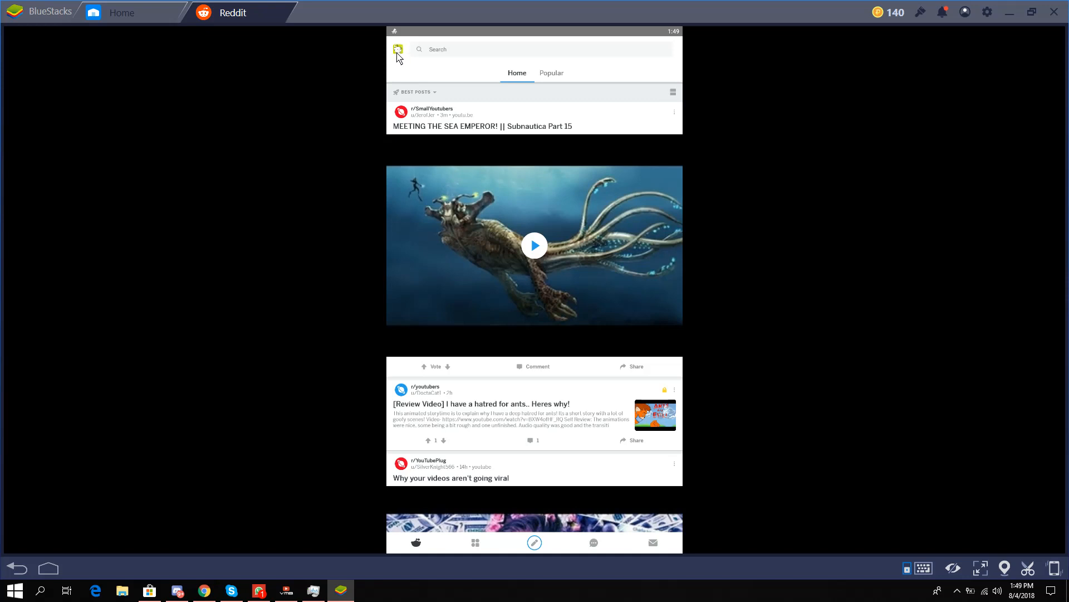
{"action": "left_click", "coordinate": [397, 49]}
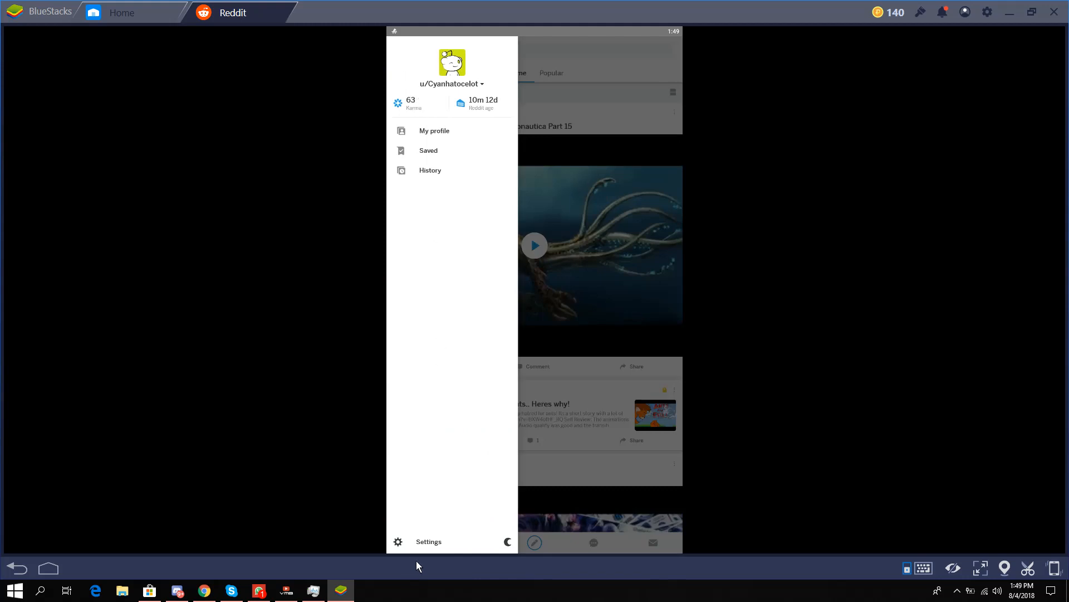
{"action": "mouse_move", "coordinate": [506, 542]}
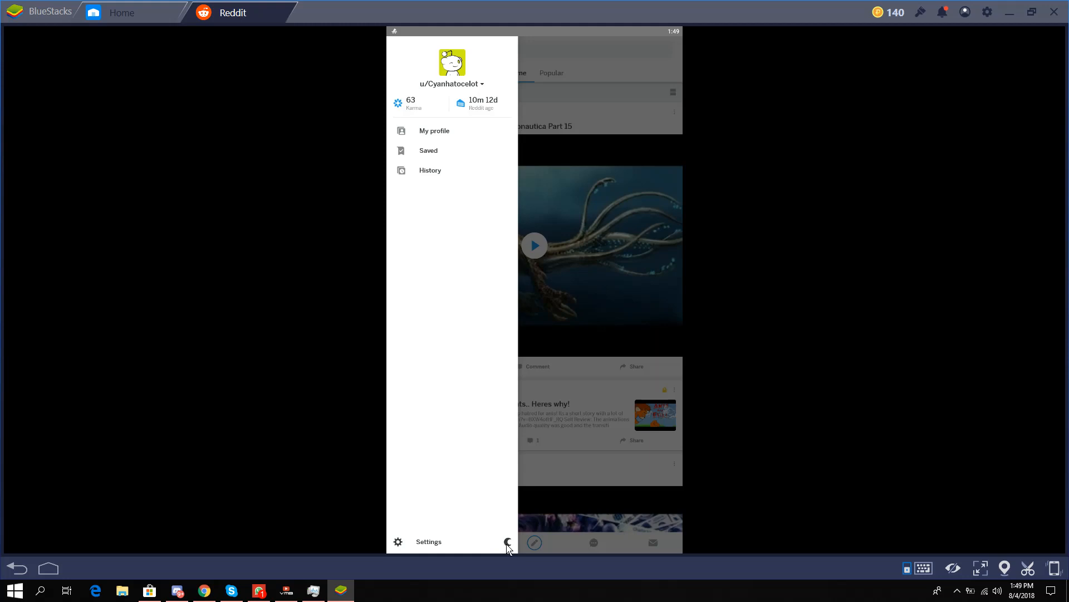
{"action": "mouse_move", "coordinate": [509, 548]}
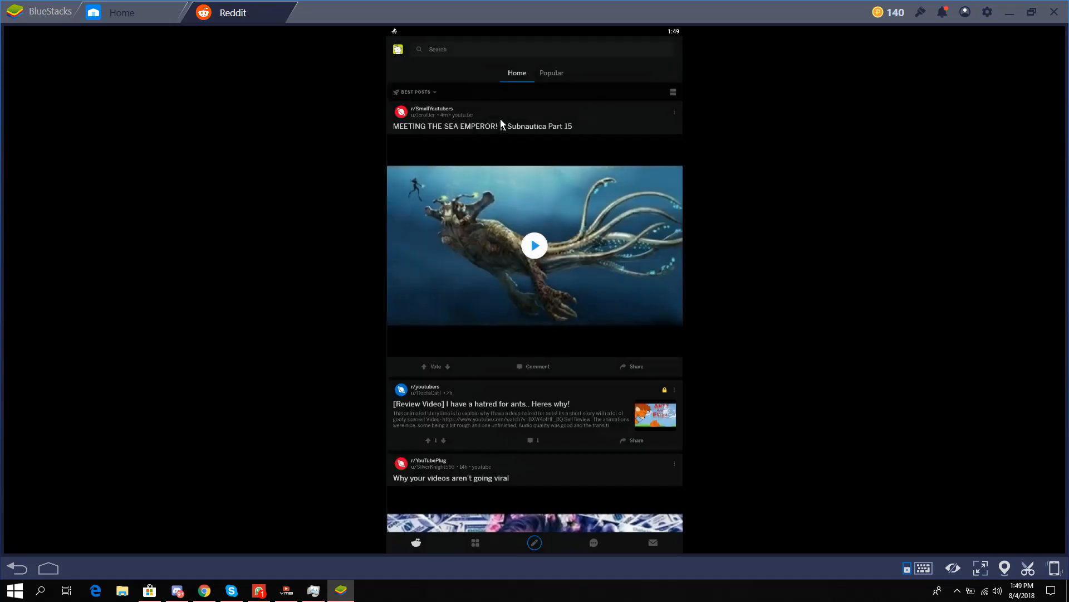
- Scroll the Reddit feed now displayed in night mode
{"action": "scroll", "scroll_direction": "down", "scroll_amount": 3}
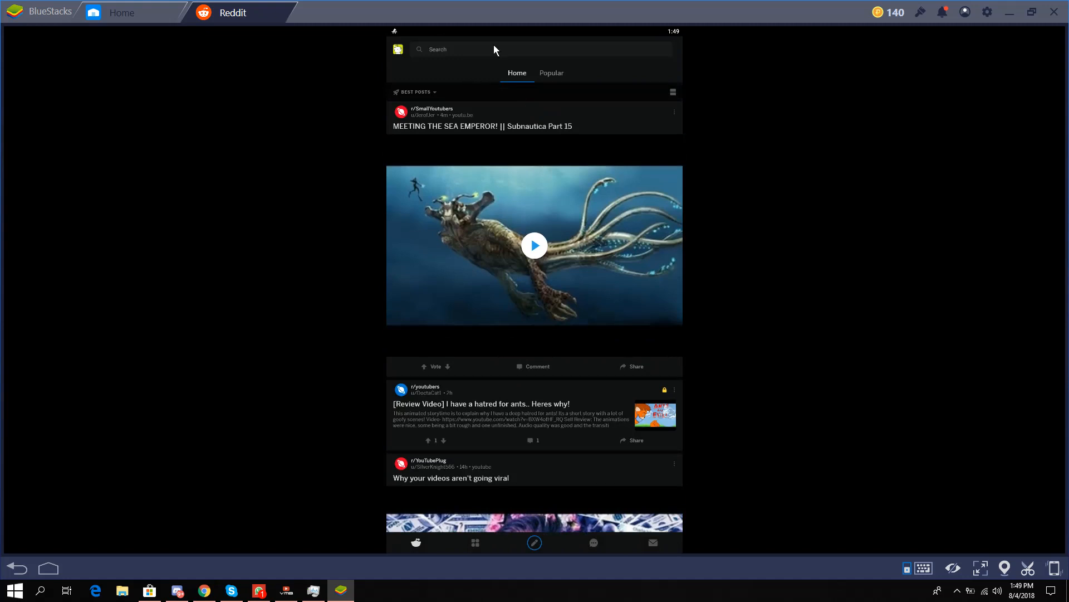
{"action": "mouse_move", "coordinate": [633, 87]}
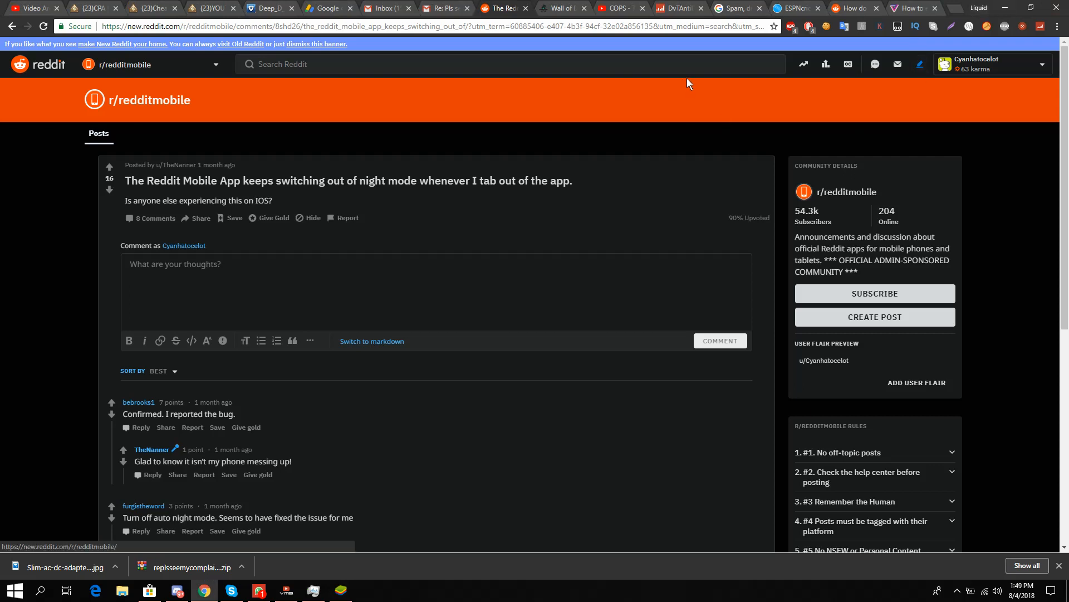
{"action": "mouse_move", "coordinate": [602, 135]}
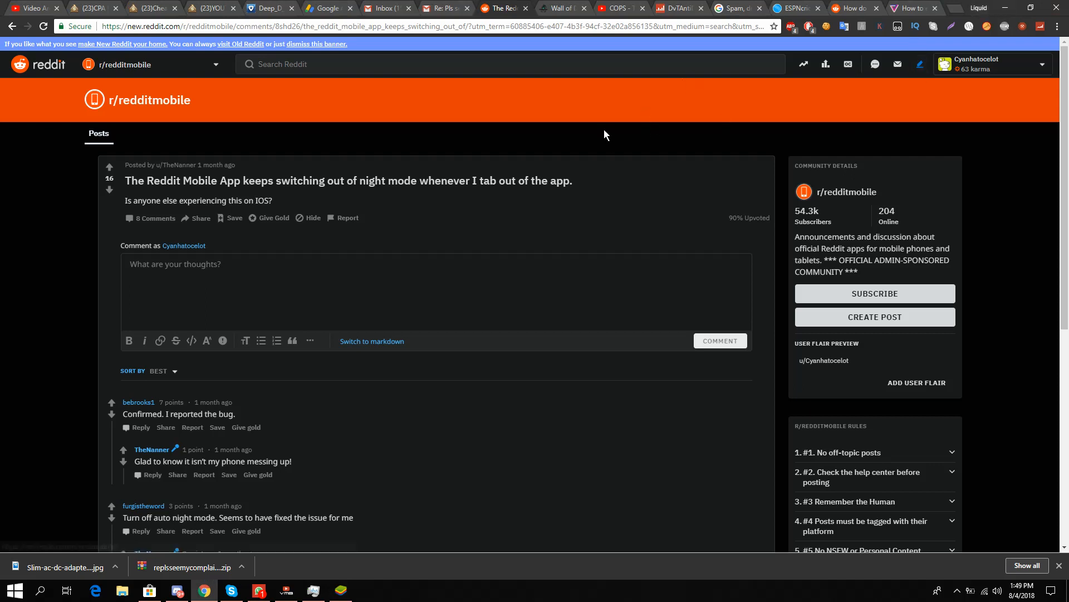